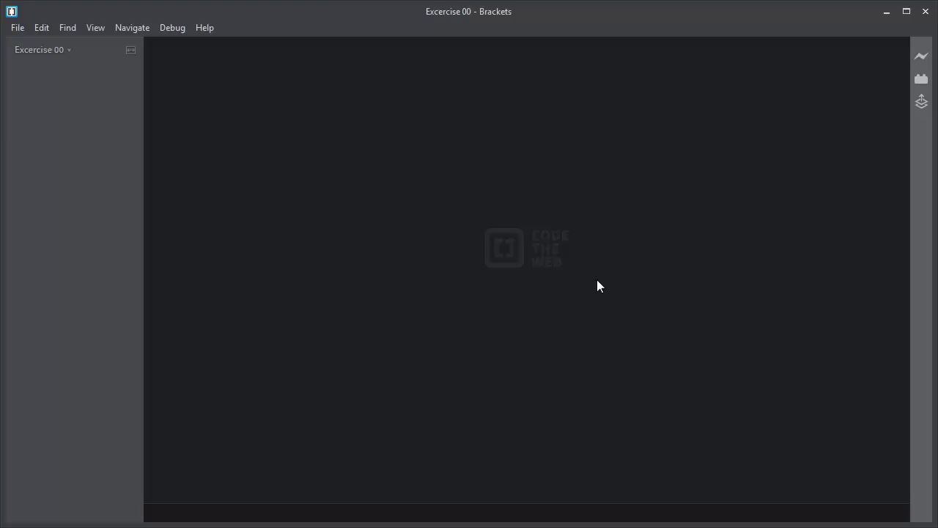
mouse_move(222, 185)
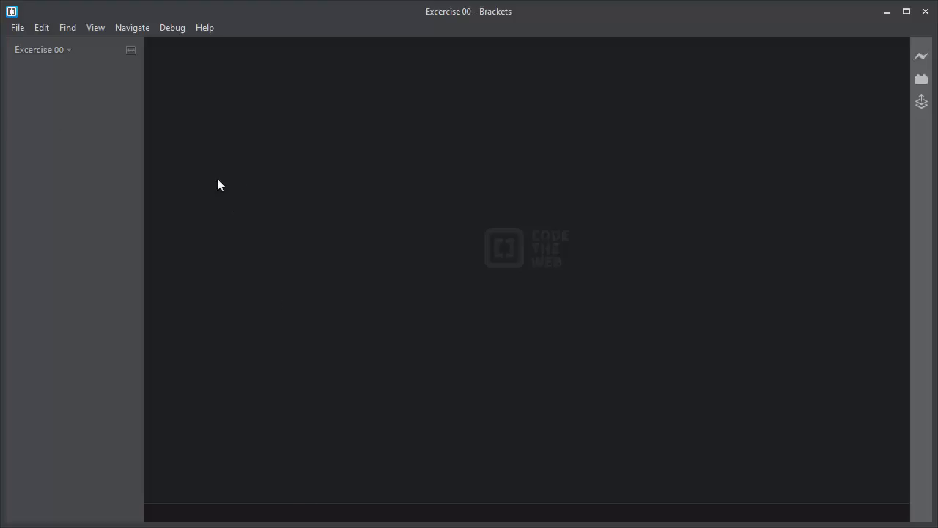
mouse_move(29, 114)
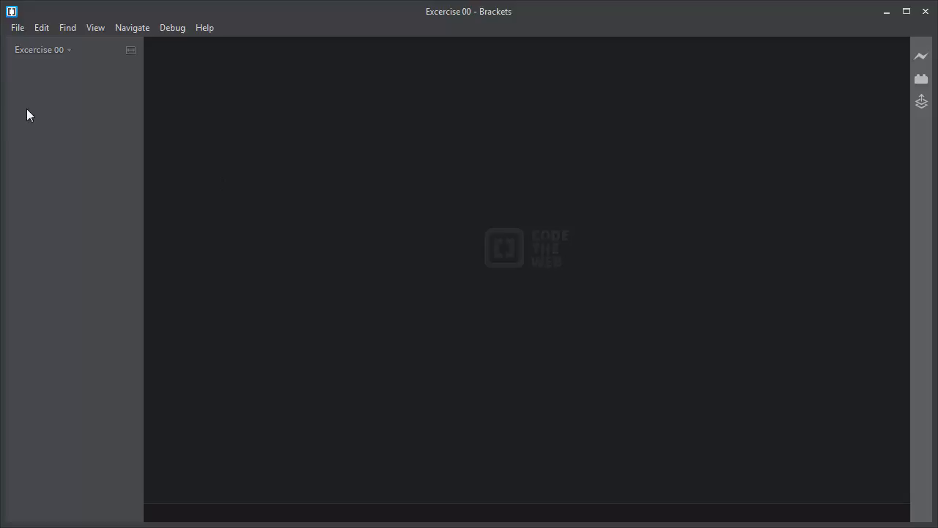
Create a blank file and save it as index.html in the Excercise 00 folder.
click(17, 26)
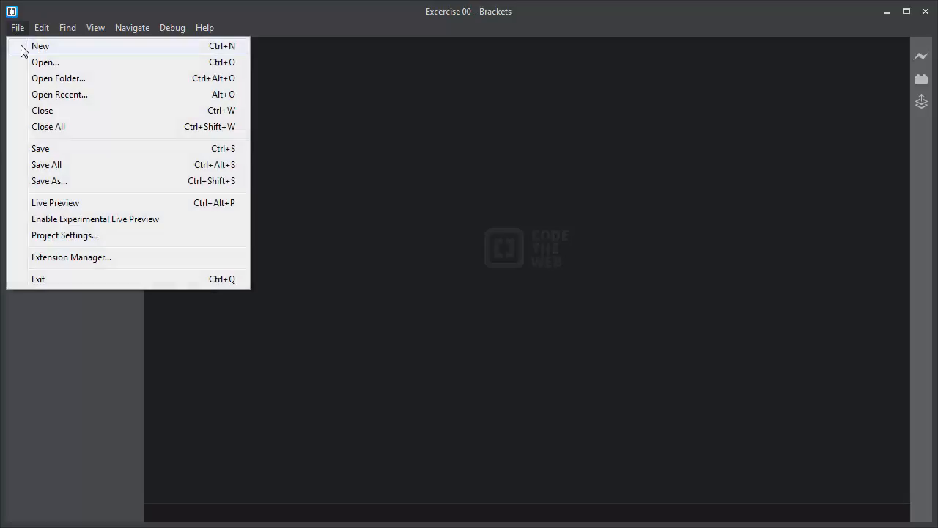
click(41, 45)
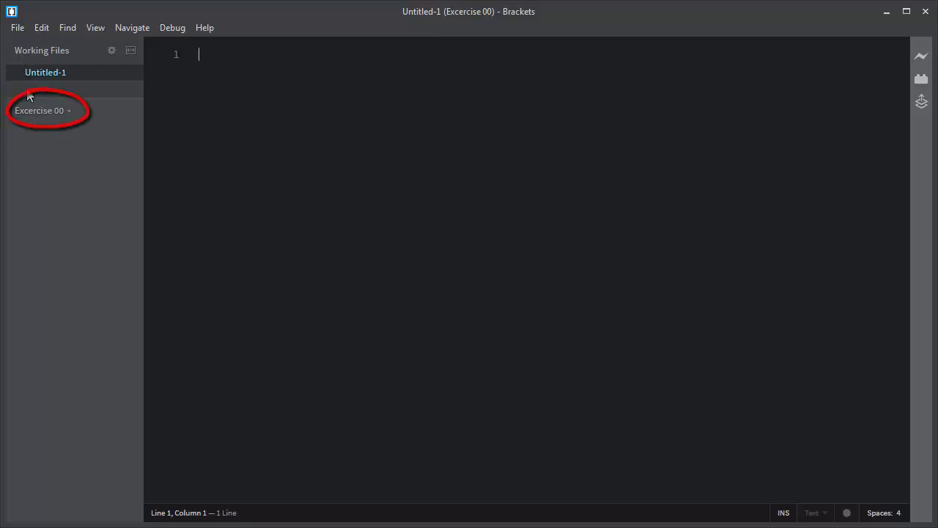
right_click(39, 110)
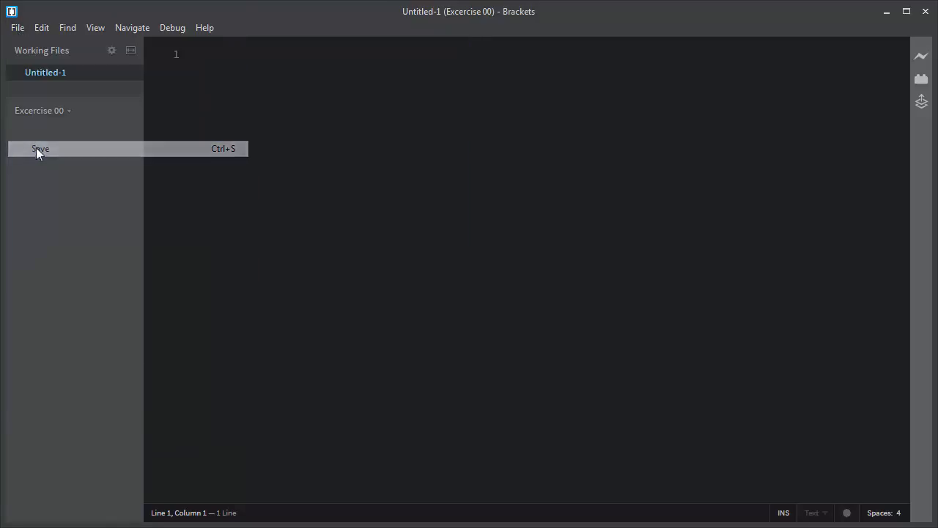
click(41, 149)
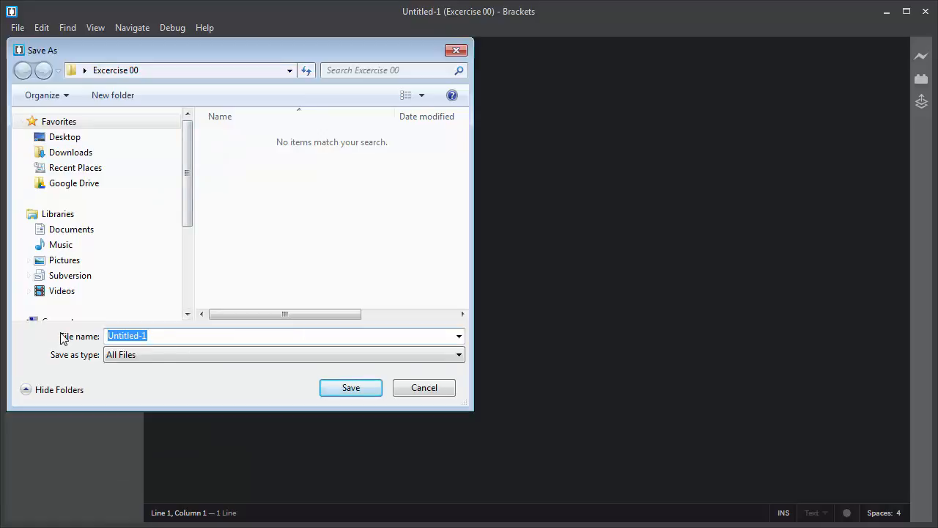
text(index.html)
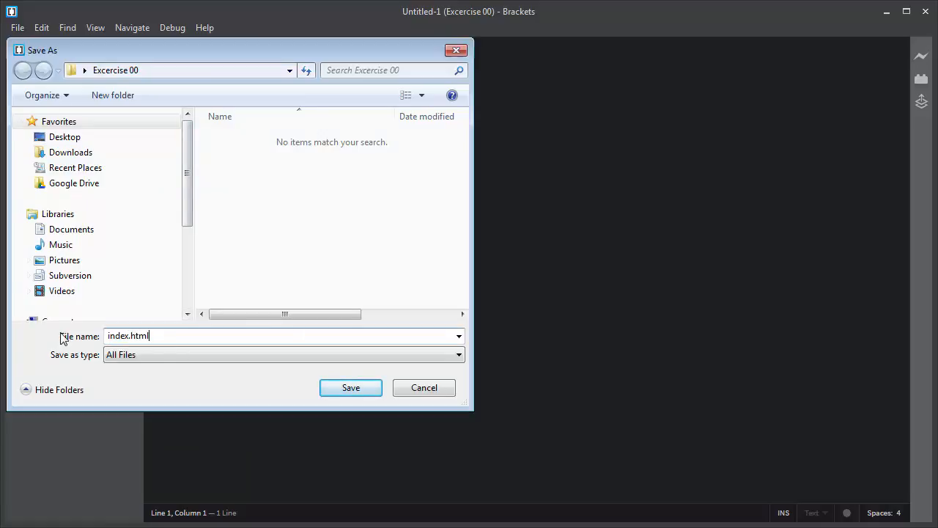
click(350, 387)
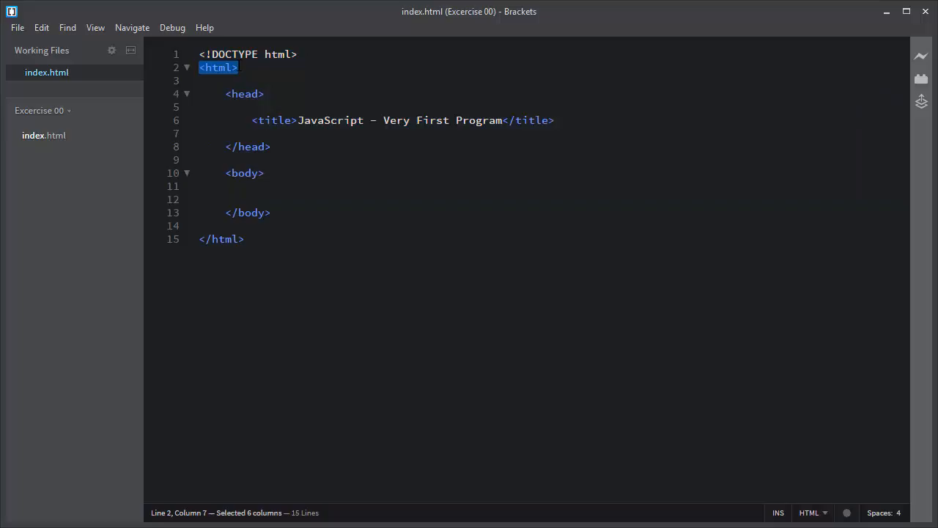
Point out the opening html and title tags in the page skeleton.
double_click(244, 93)
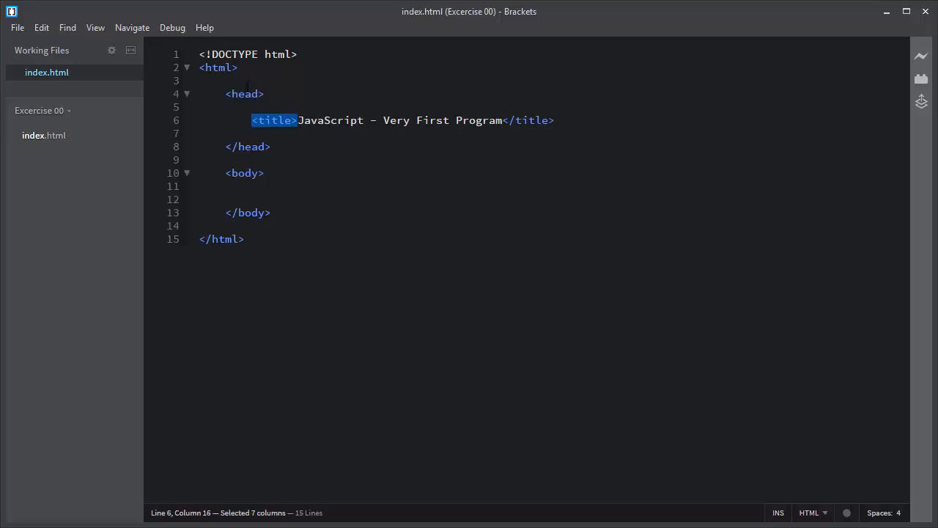
click(245, 94)
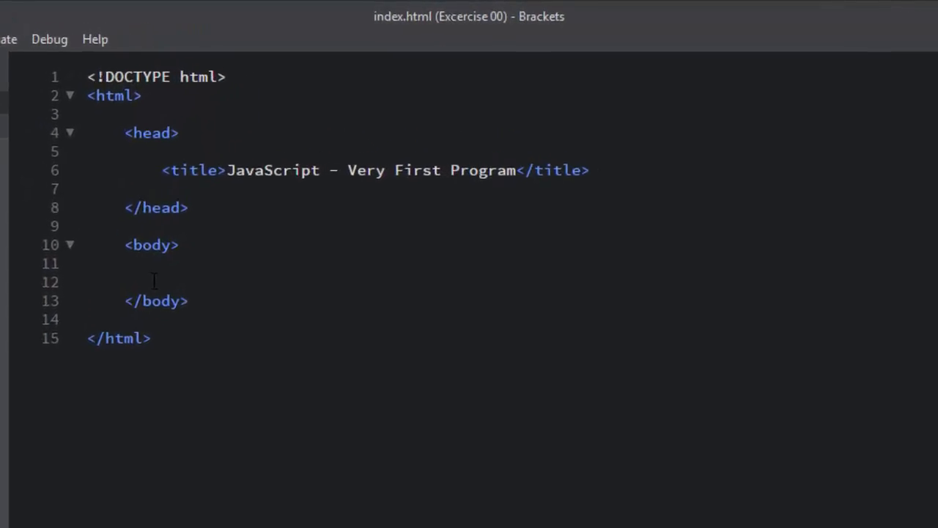
text(<script></script>)
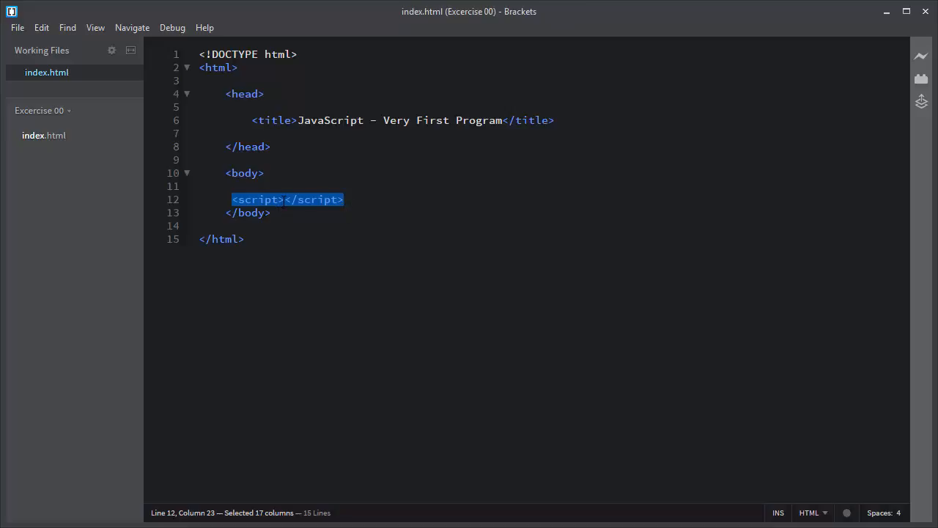
Add alert("Welcome To Very First Program!"); inside the script tags and save index.html.
text(alert)
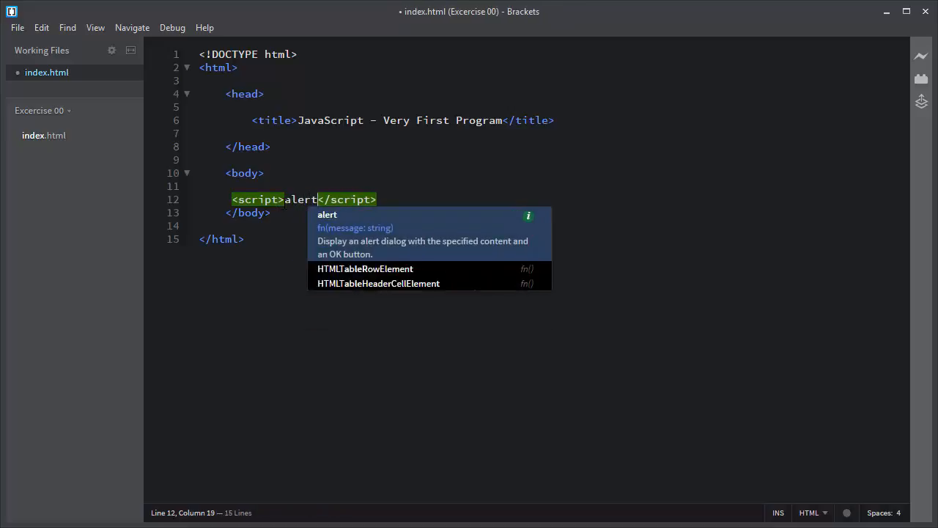
text((""))
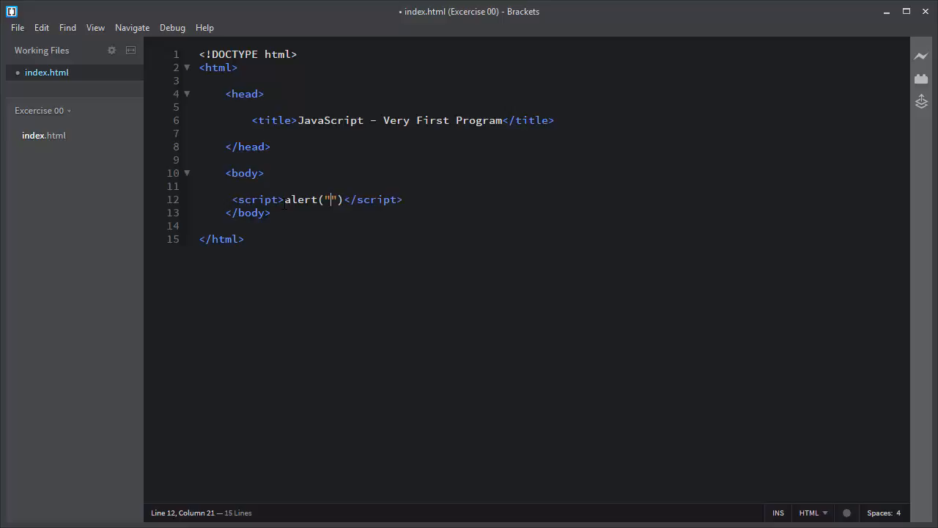
text(Welcome)
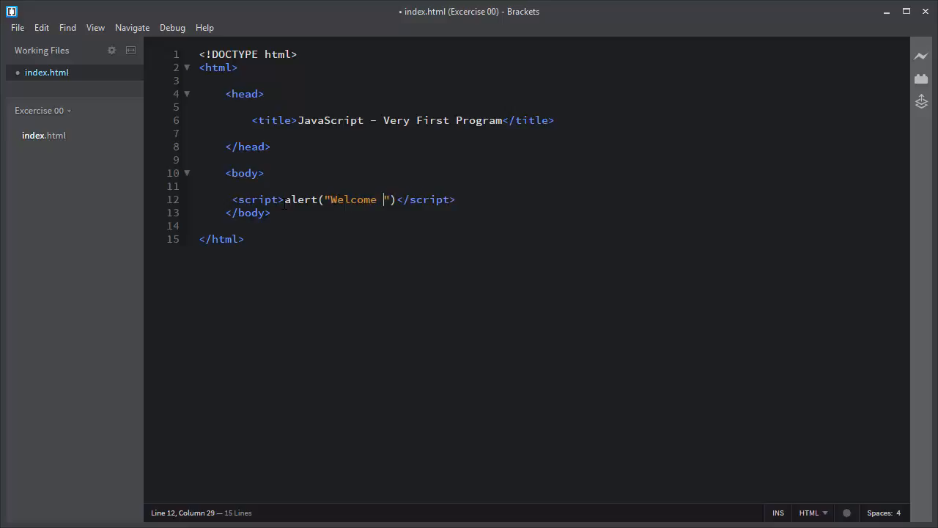
text(To Very Firs)
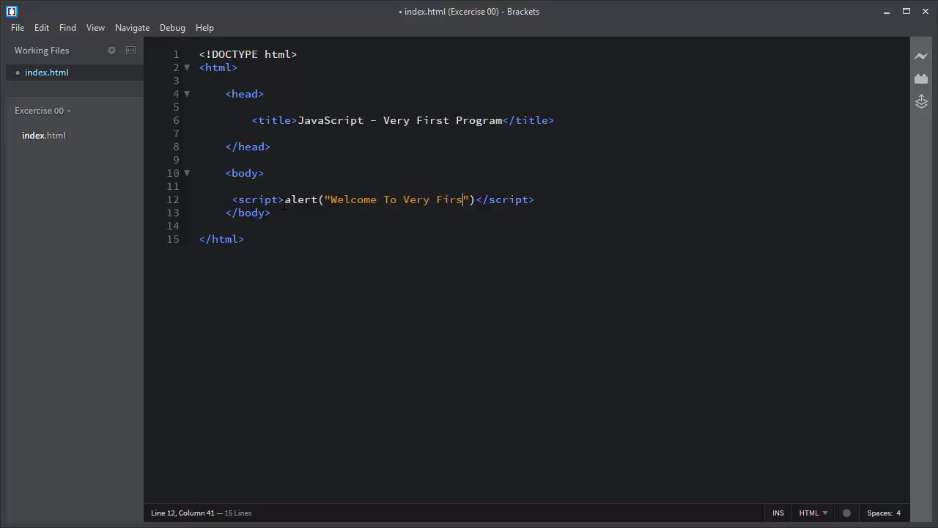
text(t Program)
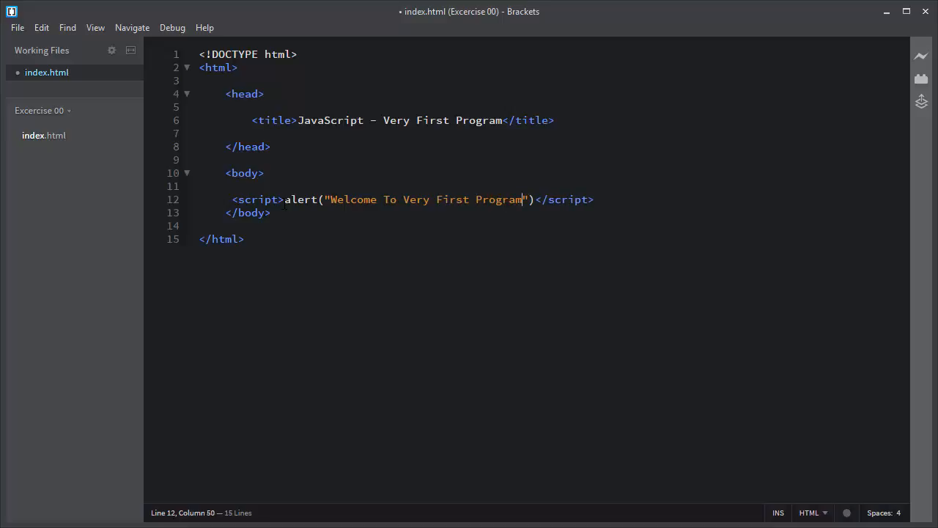
text(!");)
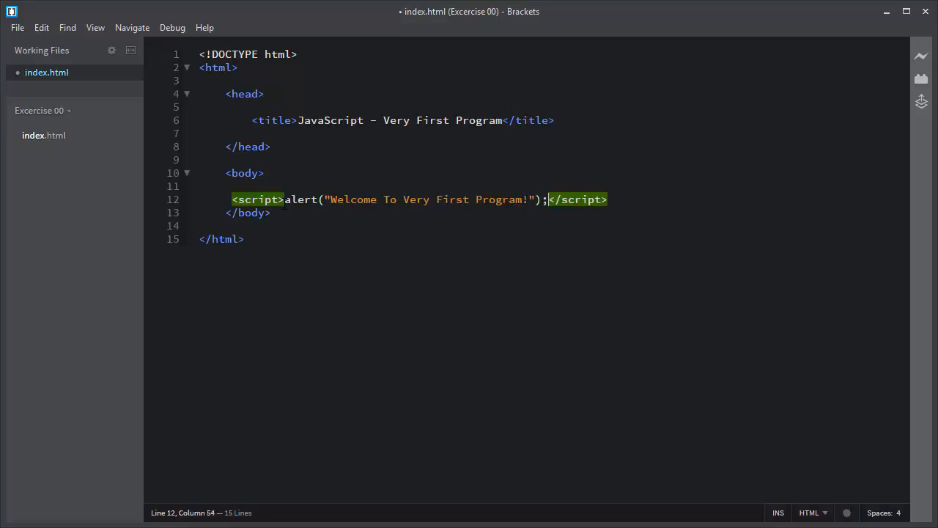
click(17, 26)
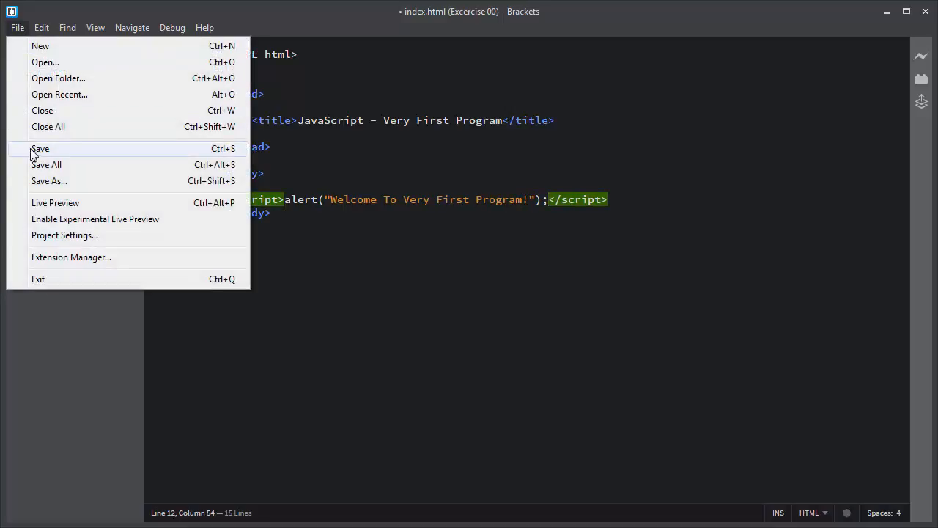
click(40, 150)
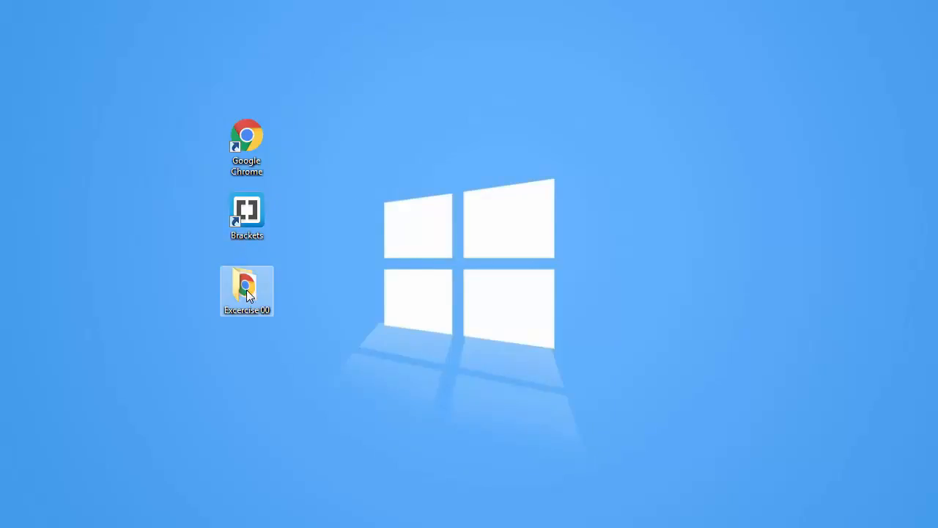
Open the Excercise 00 folder and launch index.html in Chrome.
double_click(246, 290)
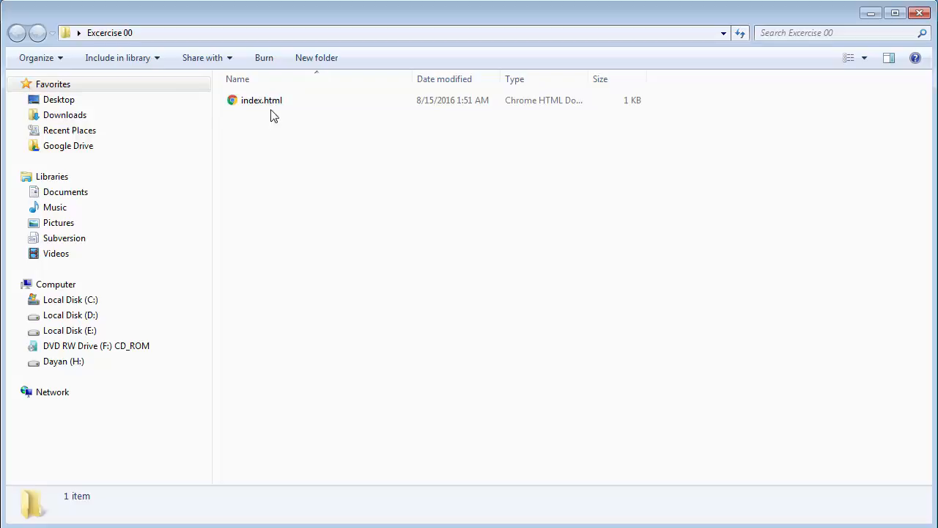
double_click(260, 100)
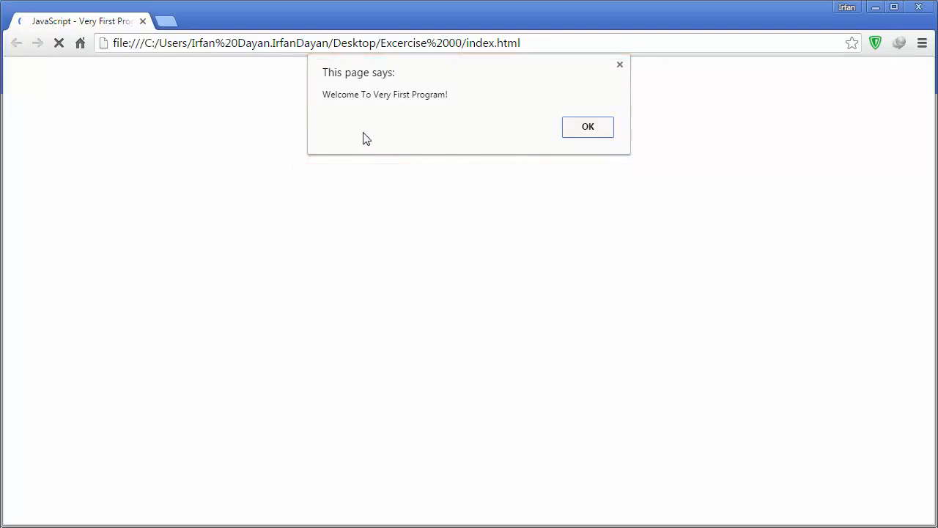
mouse_move(493, 115)
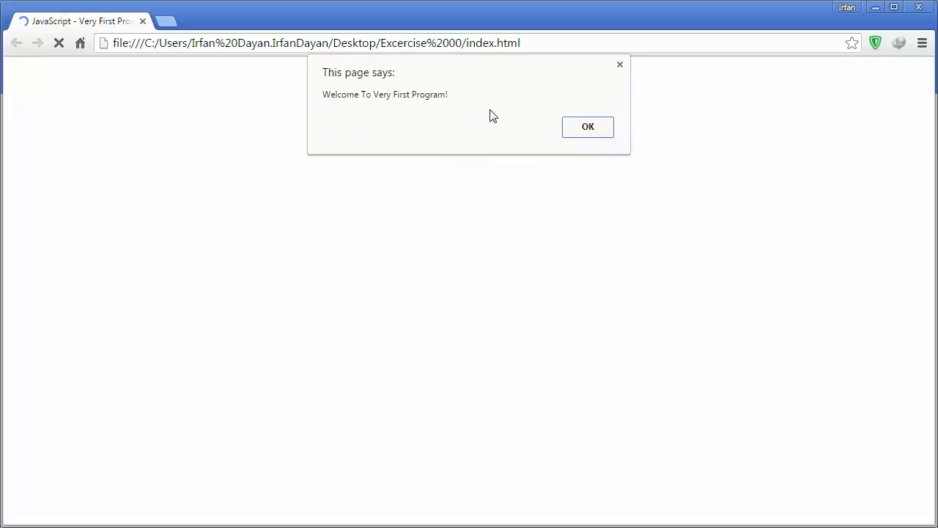
mouse_move(472, 147)
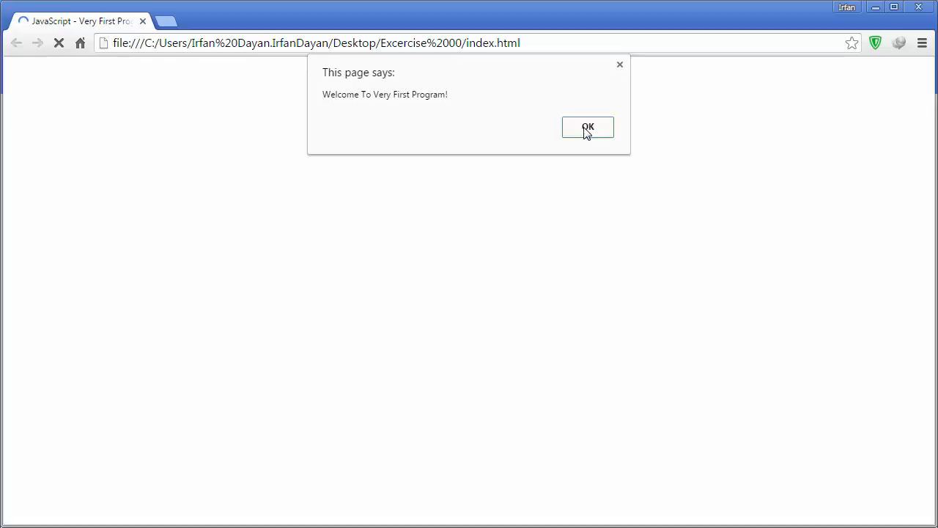
Dismiss the "Welcome To Very First Program!" alert in Chrome.
click(586, 126)
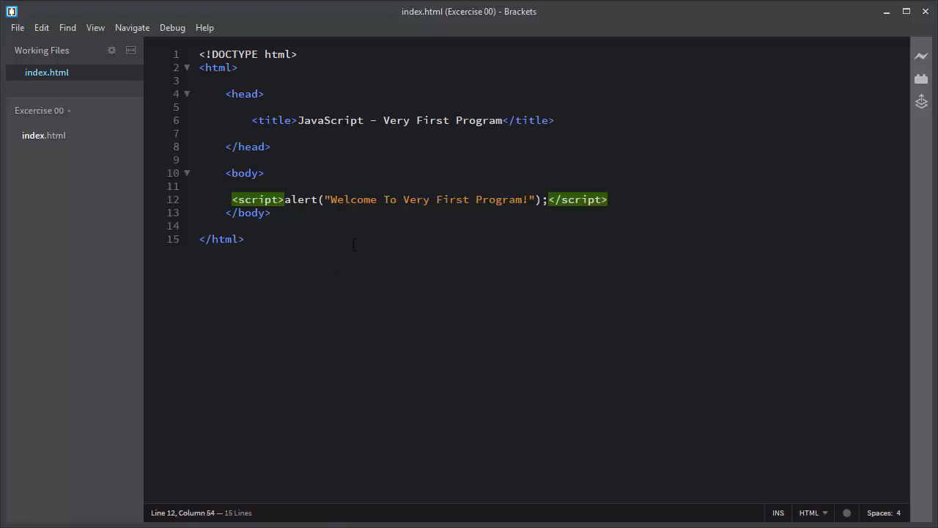
Split the script block onto lines and add document.write("Welcome To Very First Program!"); after the alert.
key(Enter)
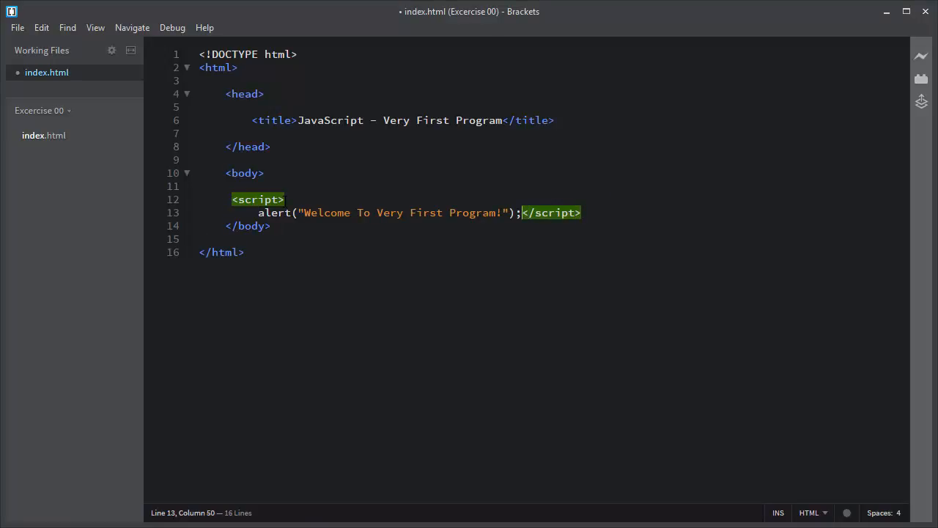
key(Enter)
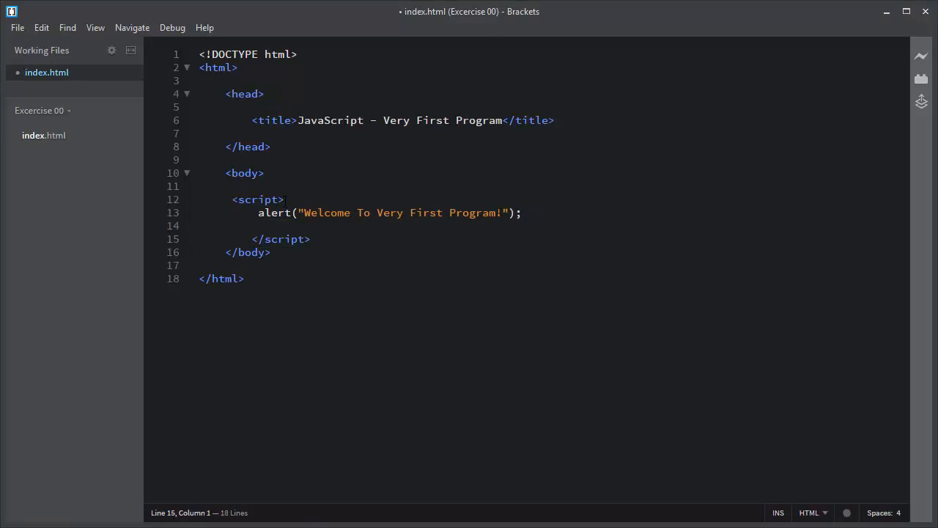
text(docum)
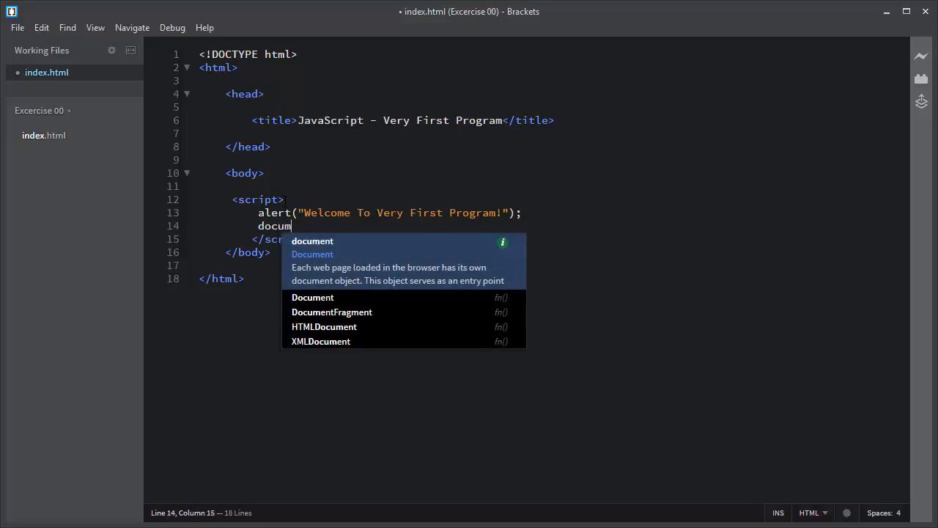
text(.write()
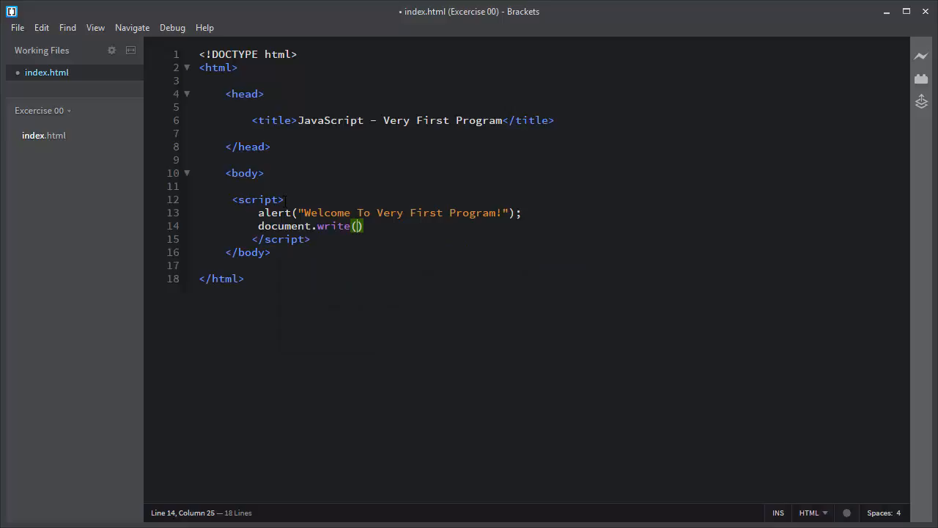
text("We)
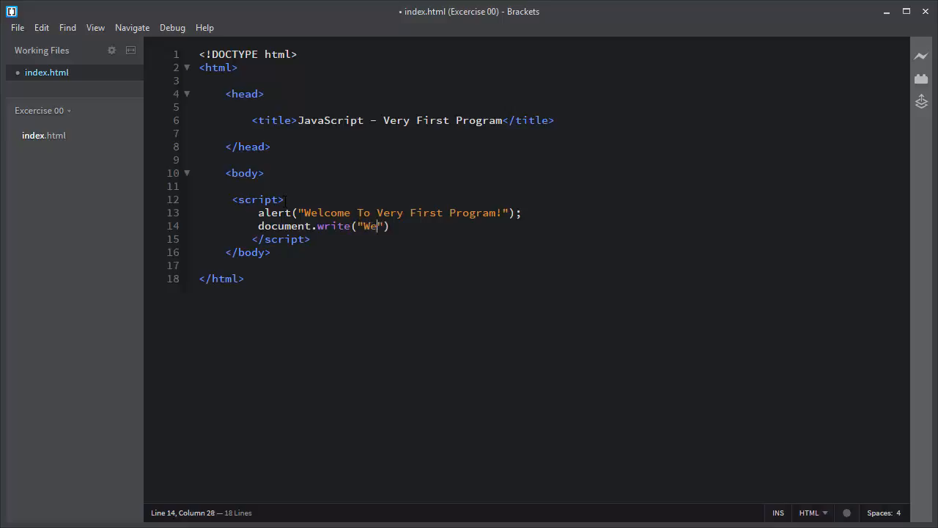
text(lcome To V)
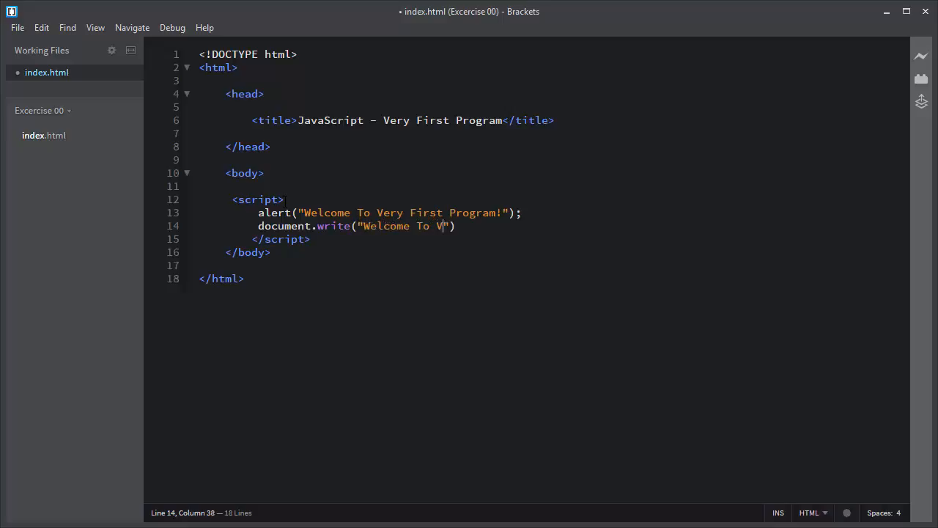
text(ery First p)
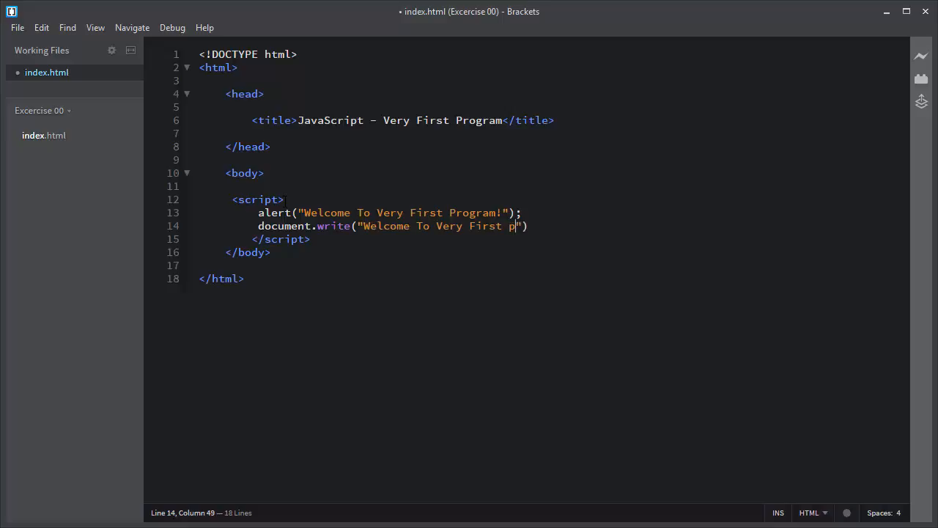
text(rogram!)
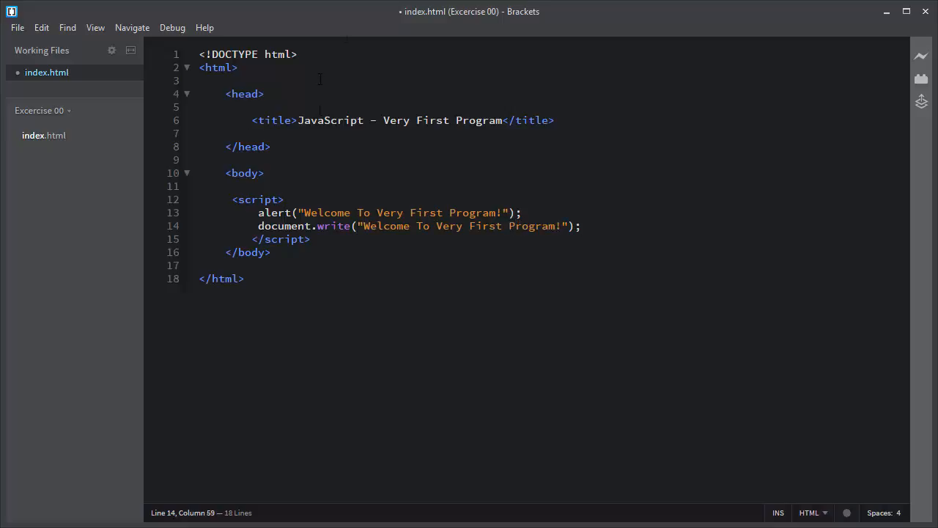
click(18, 26)
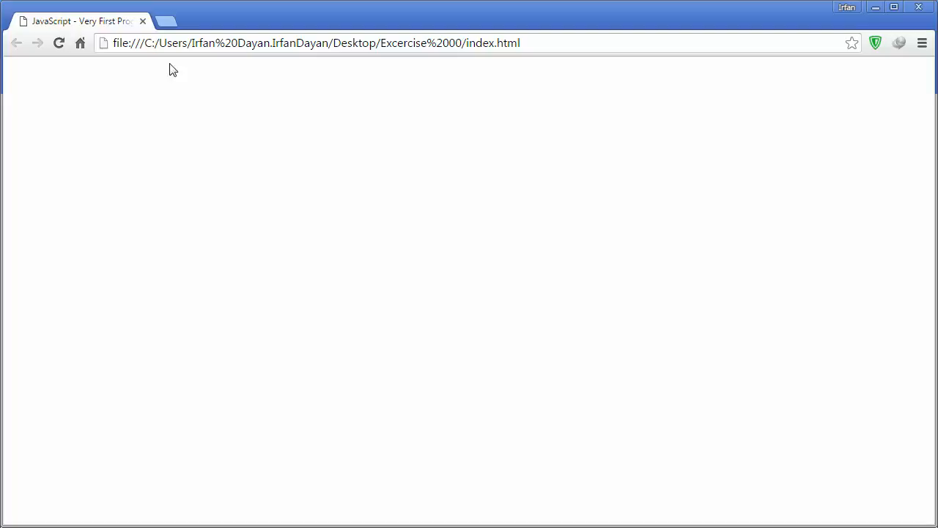
mouse_move(58, 43)
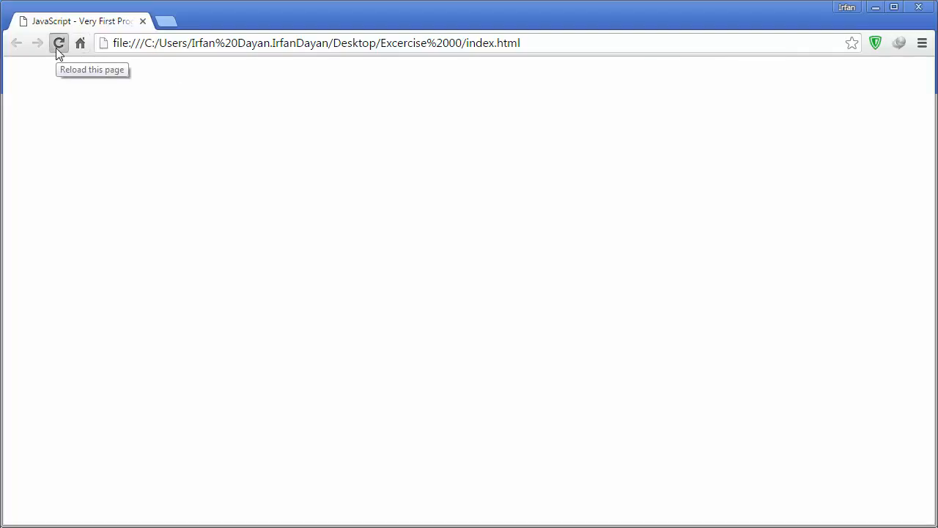
Reload the page and dismiss the alert so the written text shows.
click(58, 42)
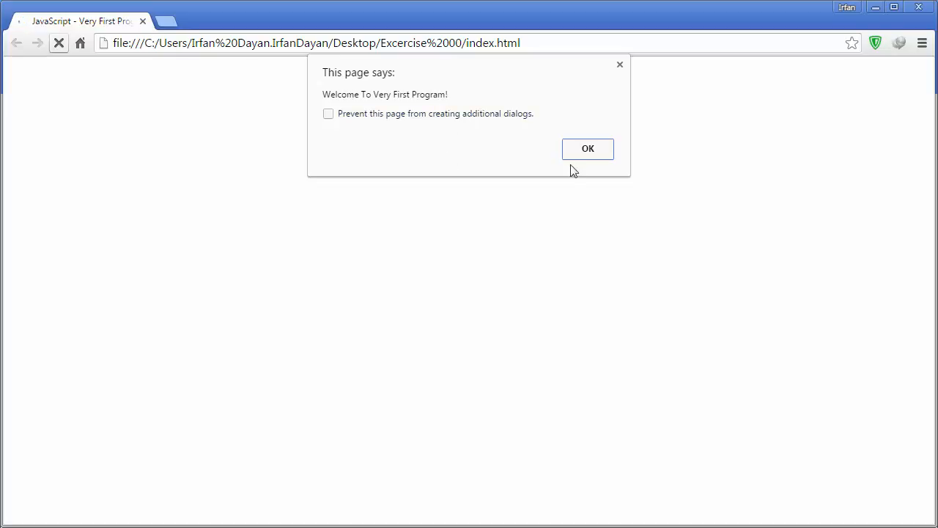
click(586, 149)
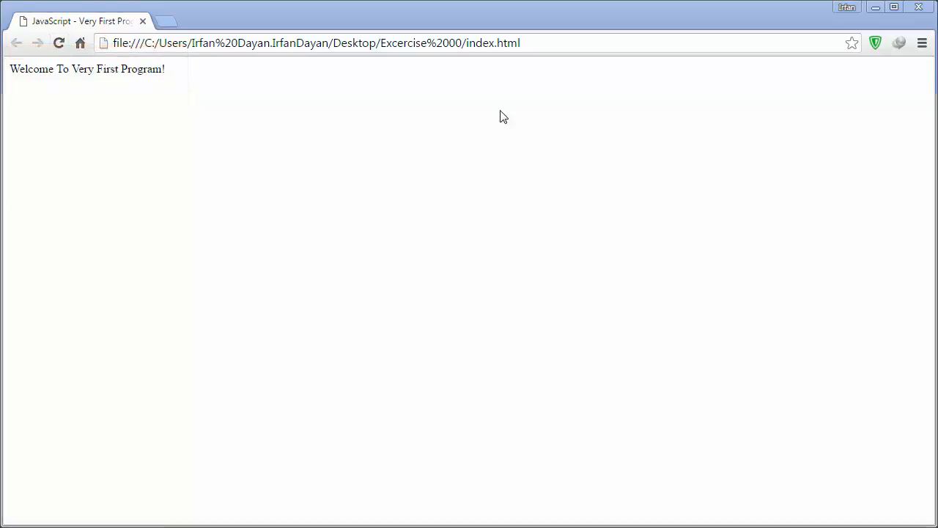
mouse_move(461, 174)
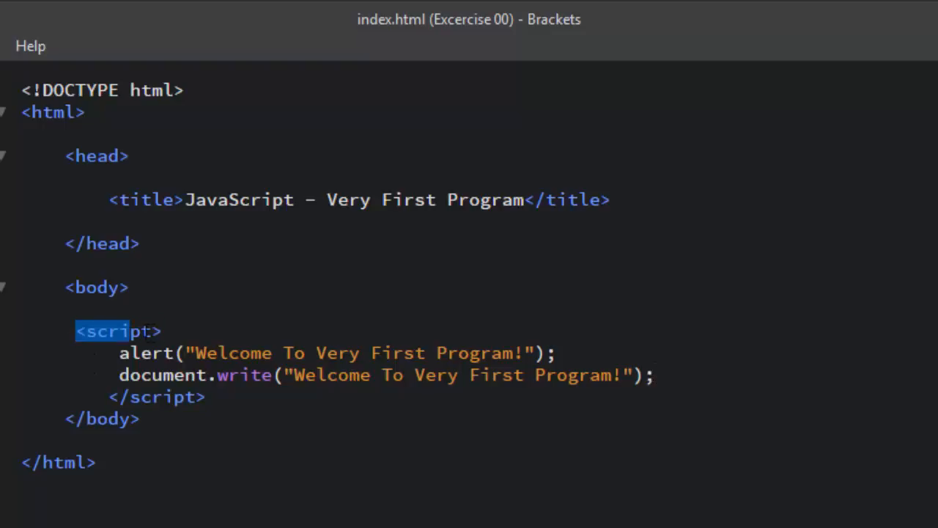
double_click(152, 396)
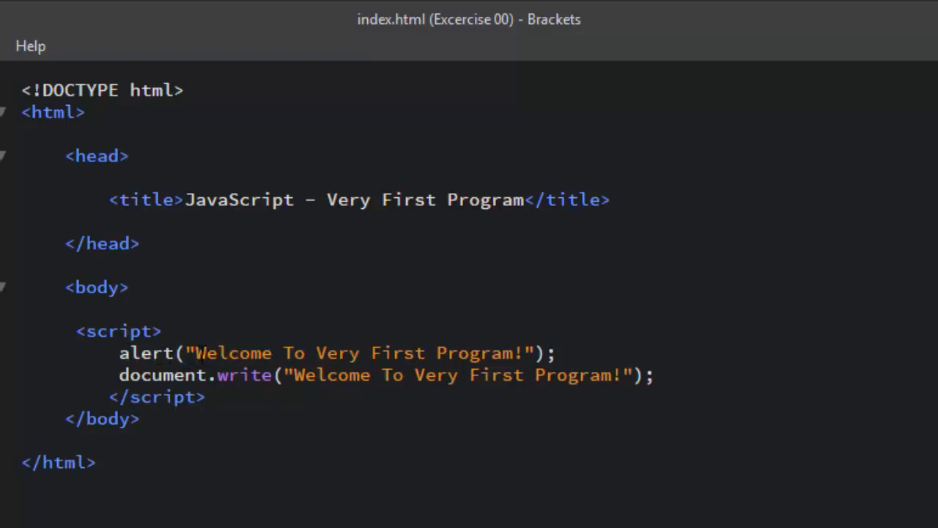
drag(197, 352, 508, 352)
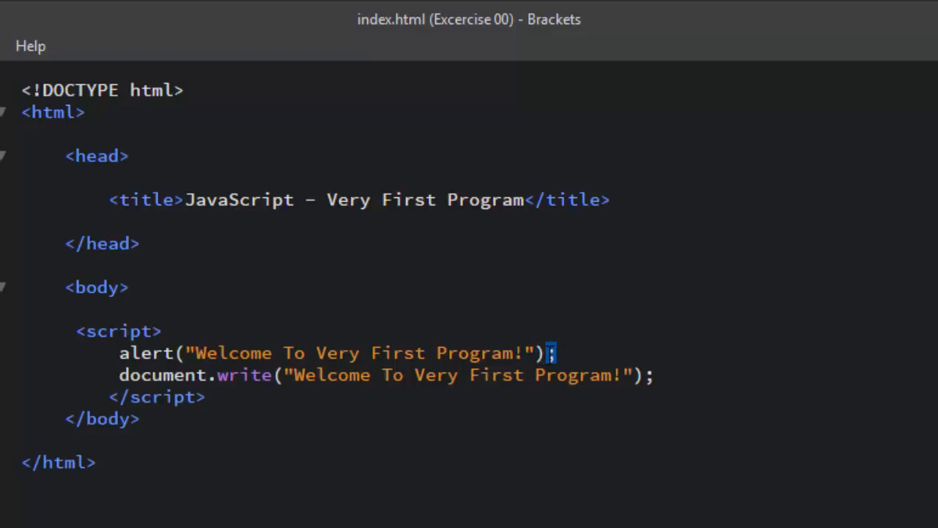
drag(556, 352, 129, 375)
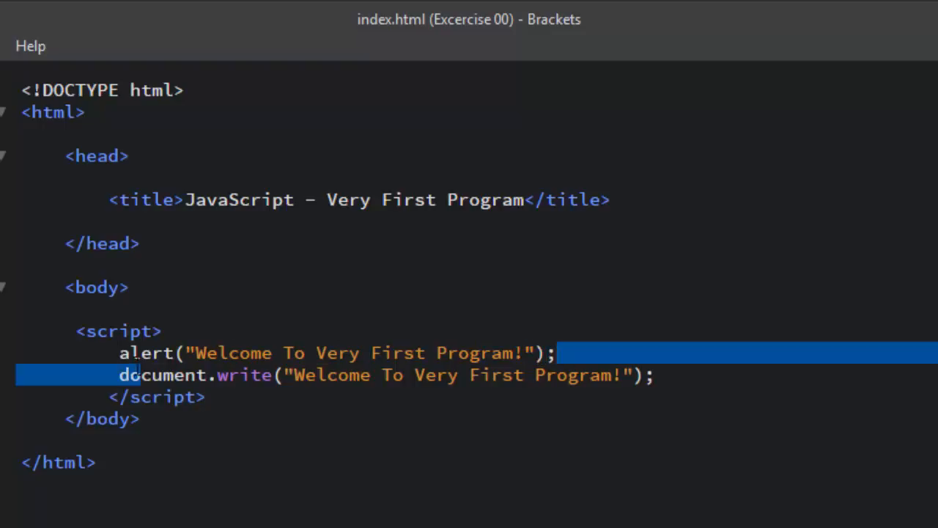